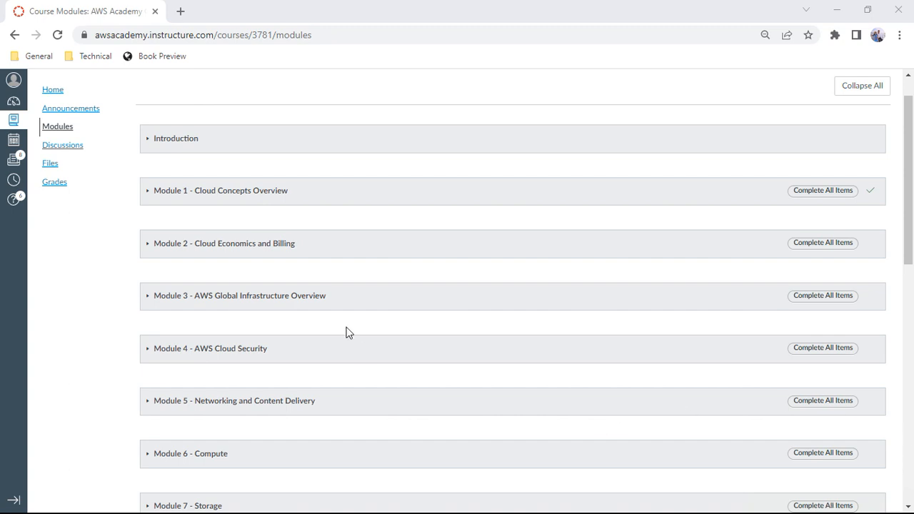
mouse_move(910, 168)
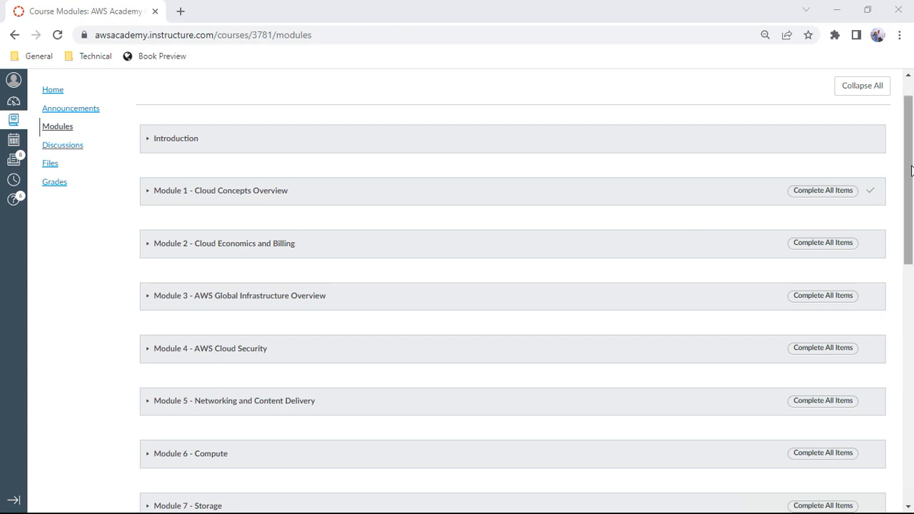
- Open the Module 1 Knowledge Check from the expanded Module 1 - Cloud Concepts Overview list
scroll(down, 3)
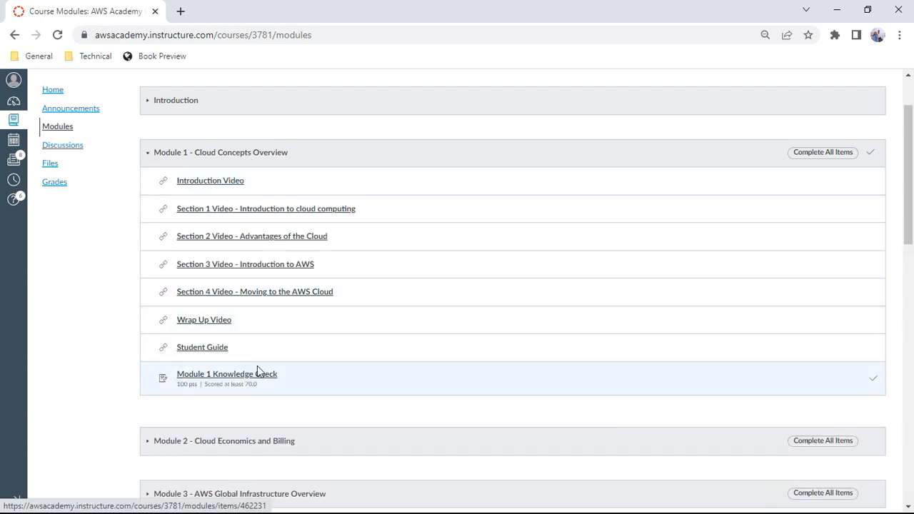
click(227, 373)
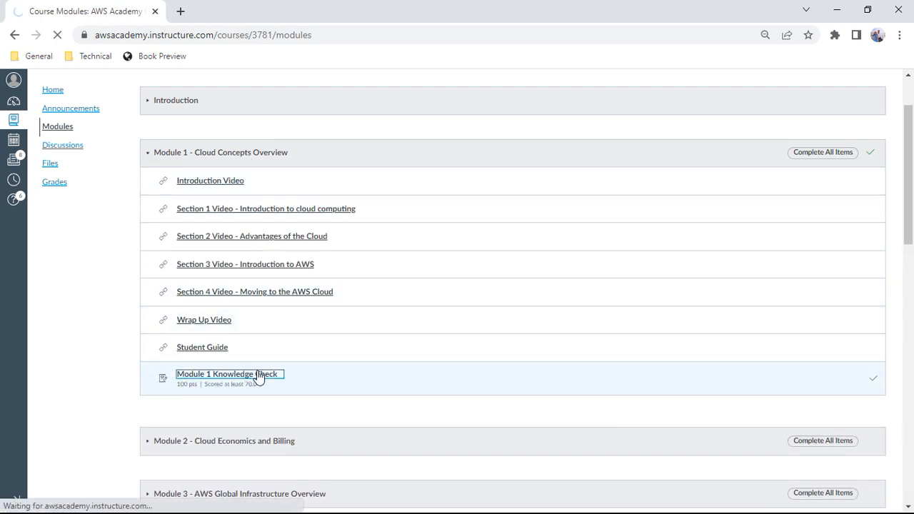
- Load the Module 1 Knowledge Check page with its 10-question, 70 percent pass-mark intro
click(225, 375)
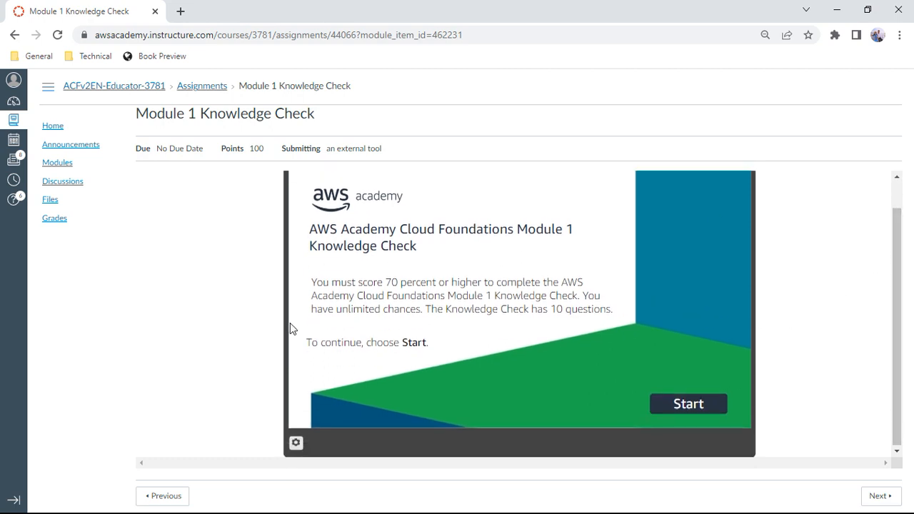
mouse_move(492, 244)
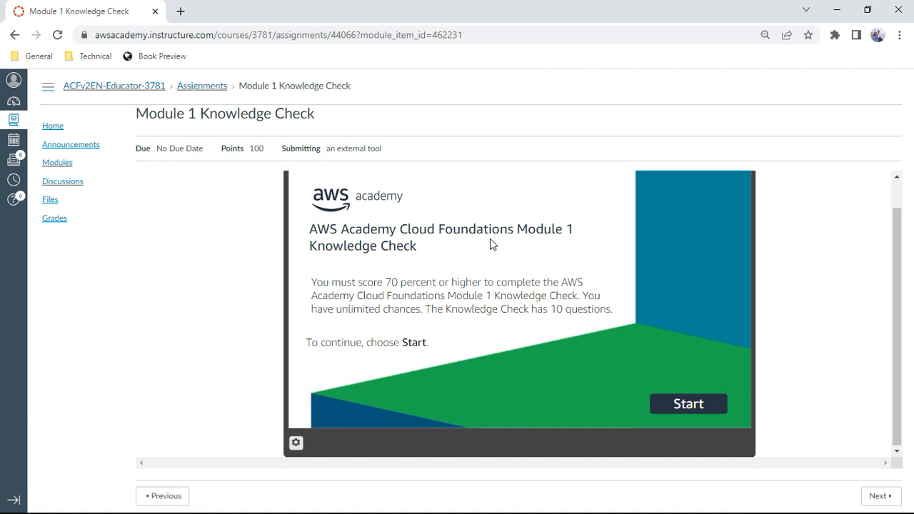
mouse_move(472, 284)
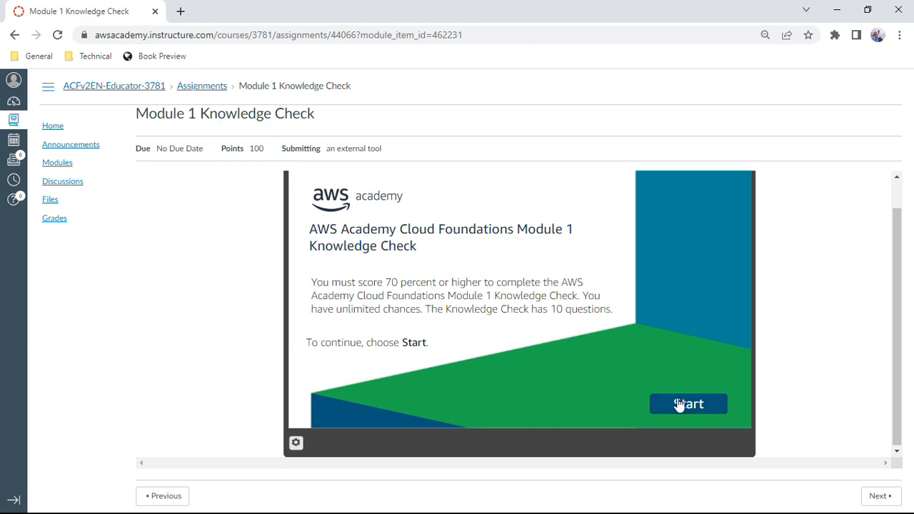
- Start the quiz and answer question 1 with 'All of the above', scoring 1 out of 1
click(690, 404)
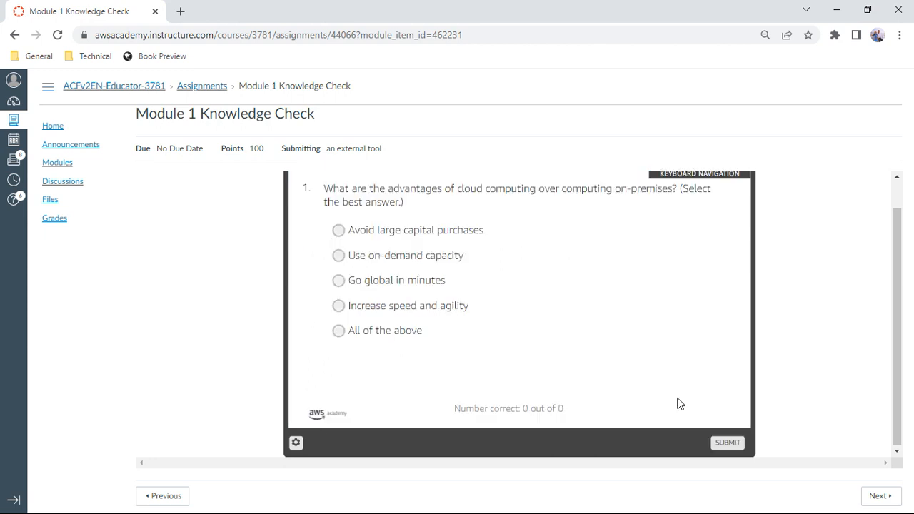
mouse_move(854, 292)
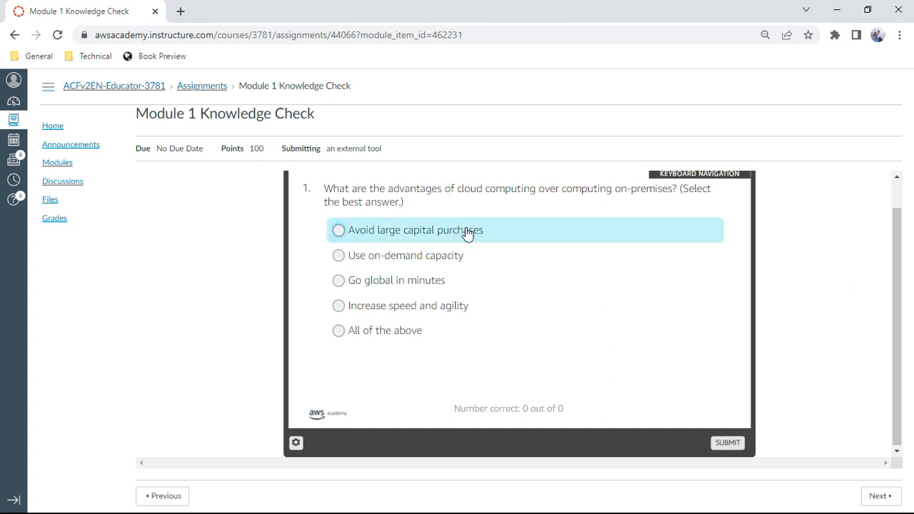
mouse_move(469, 245)
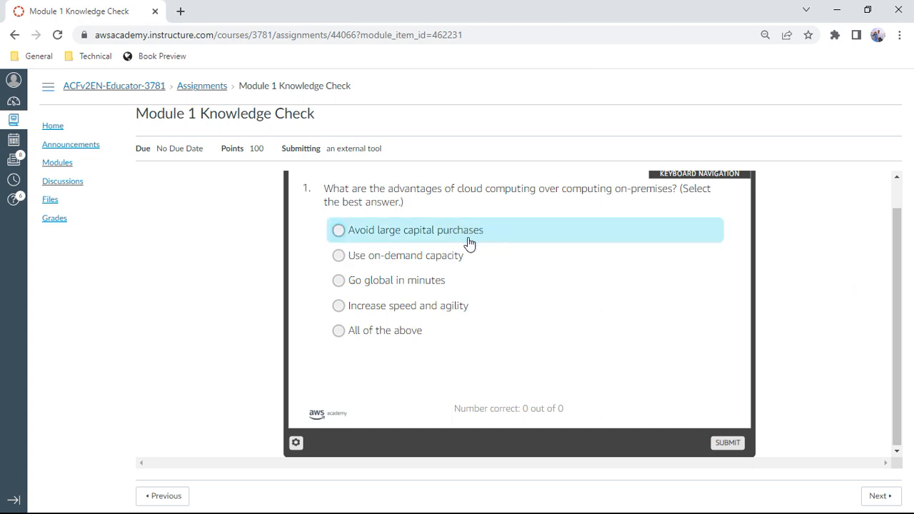
mouse_move(472, 259)
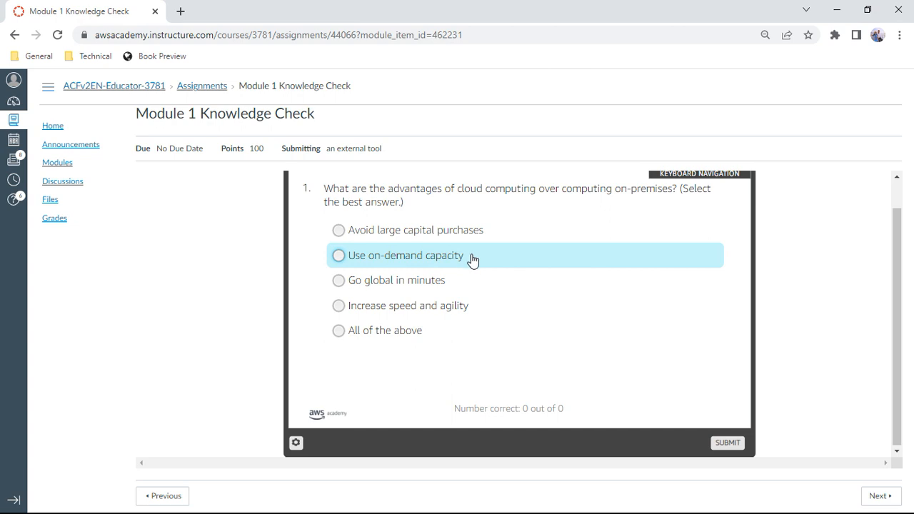
mouse_move(447, 284)
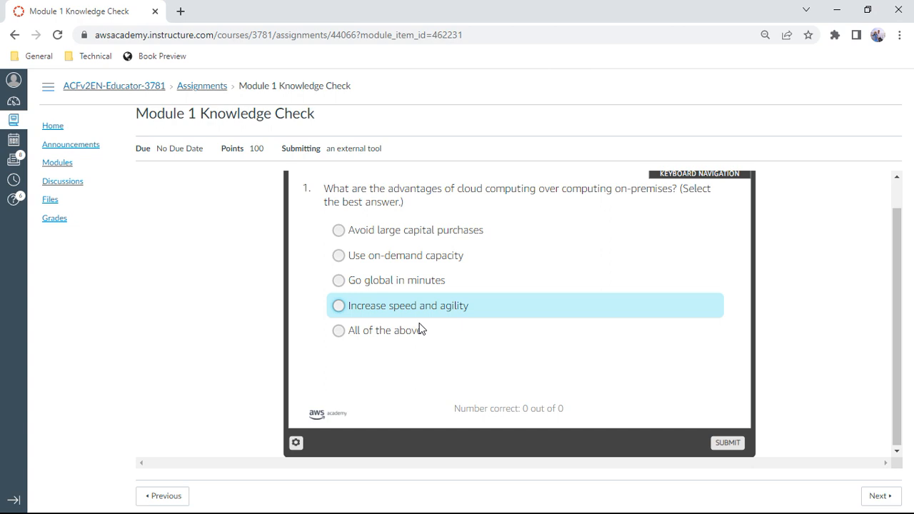
click(337, 331)
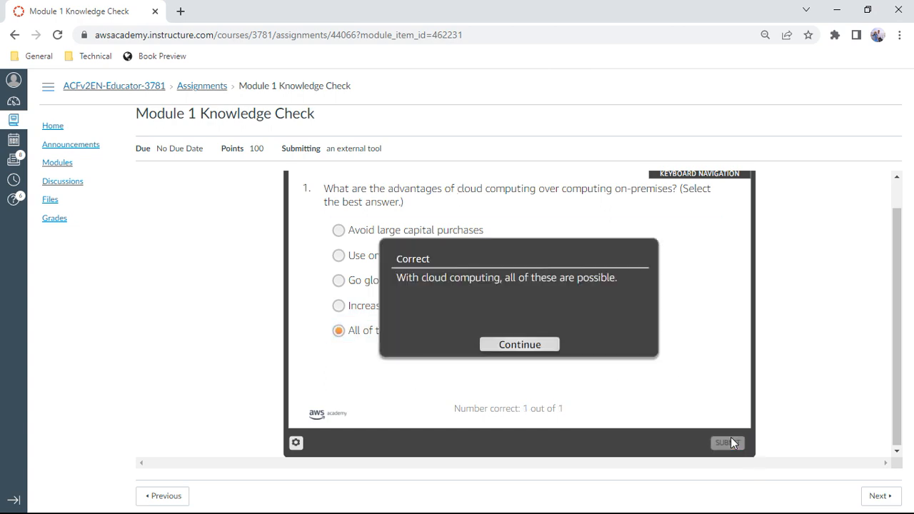
click(519, 344)
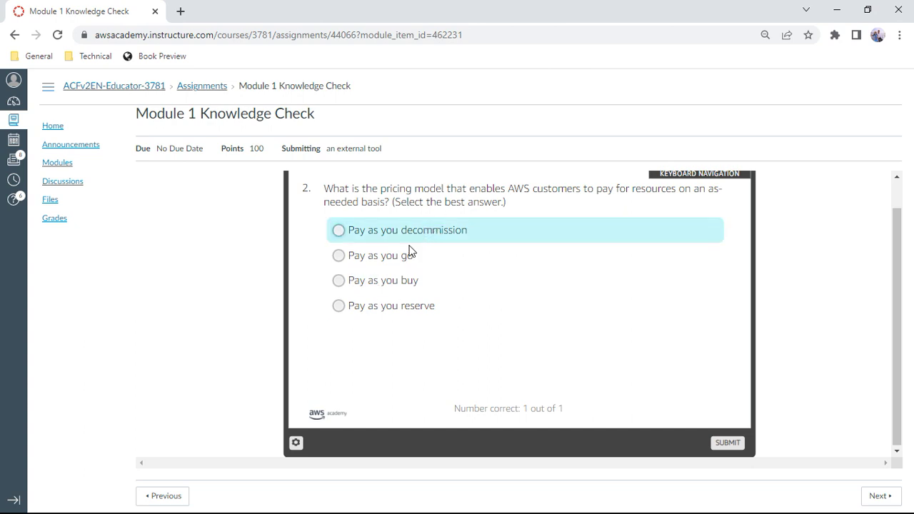
- Answer question 2 'Pay as you go' and question 3 'System administration as a service', both correct
click(338, 255)
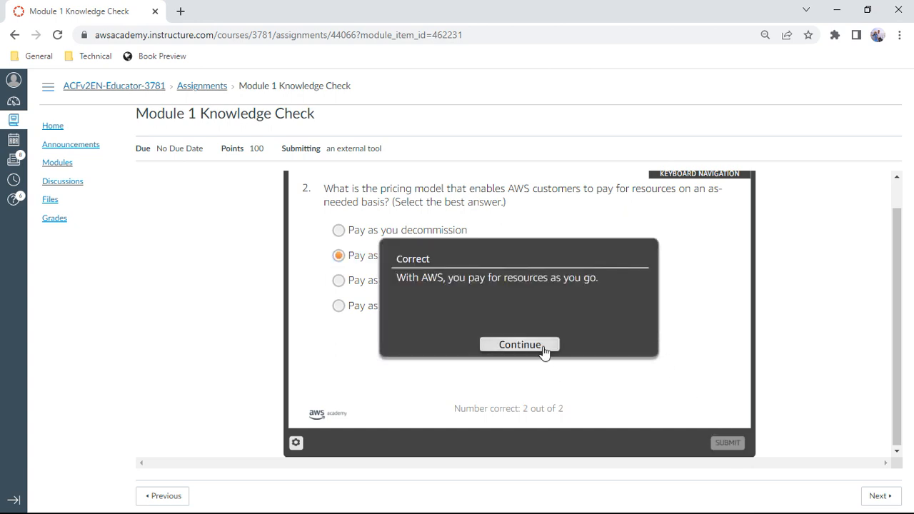
click(519, 344)
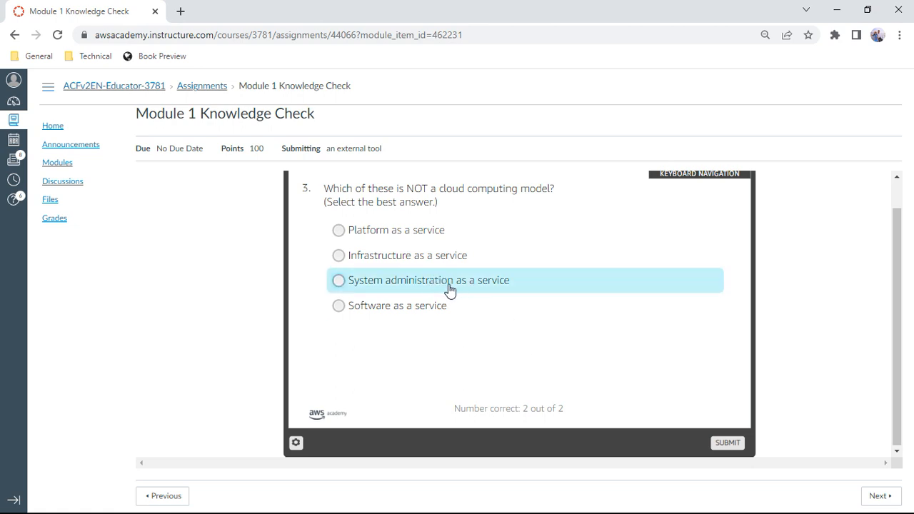
click(337, 280)
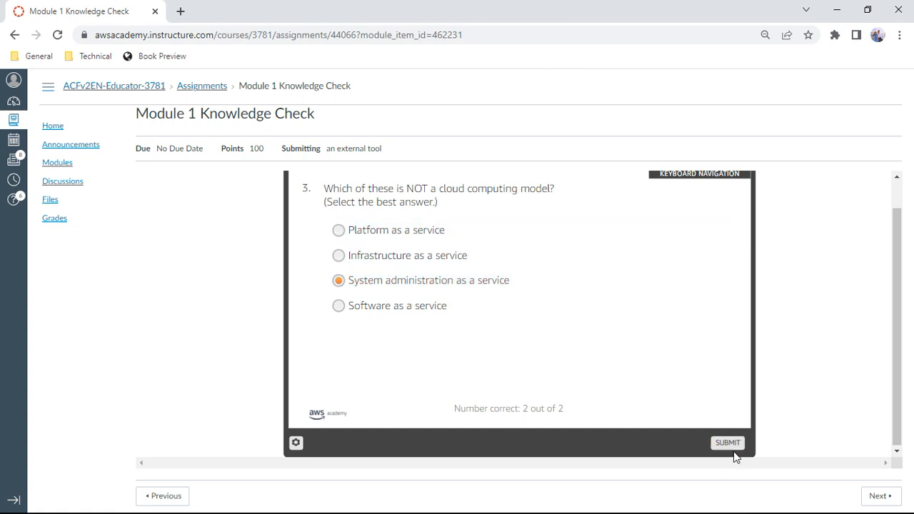
click(729, 443)
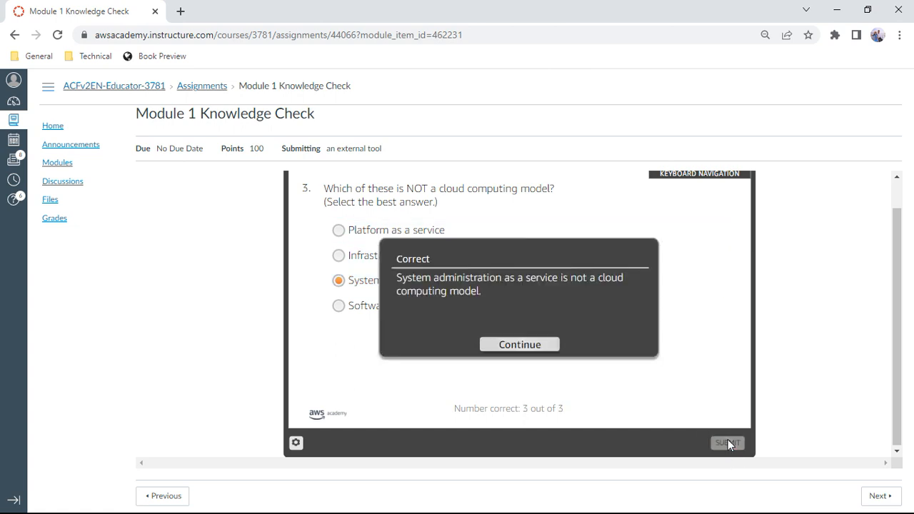
click(519, 344)
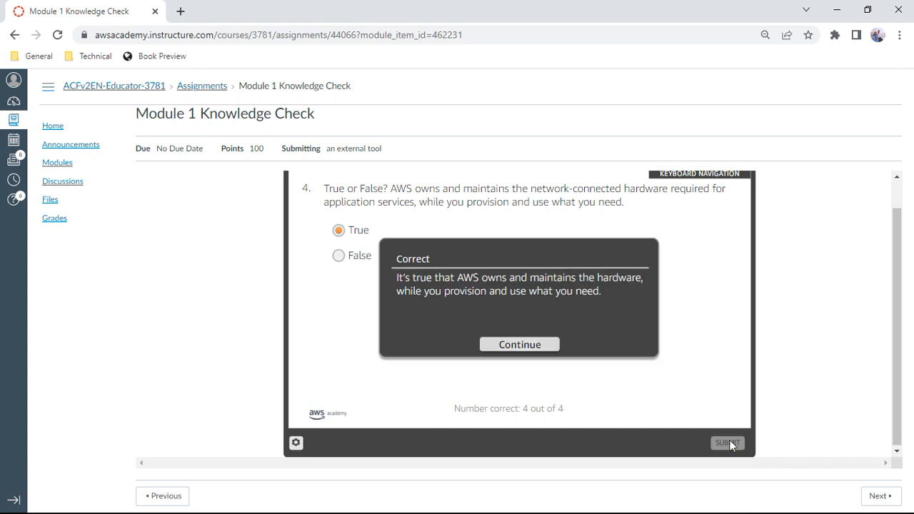
- Answer question 5 with 'Pay for racking, stacking, and powering servers', reaching 5 out of 5
click(520, 345)
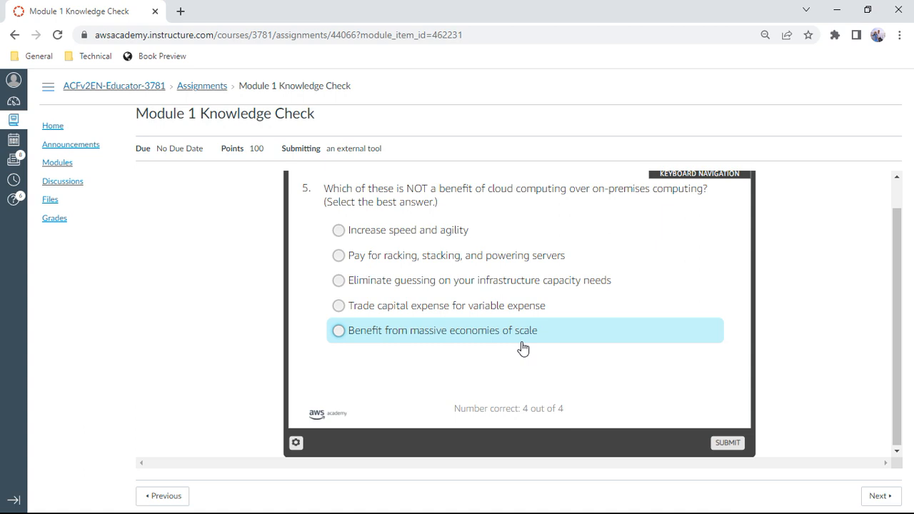
click(338, 255)
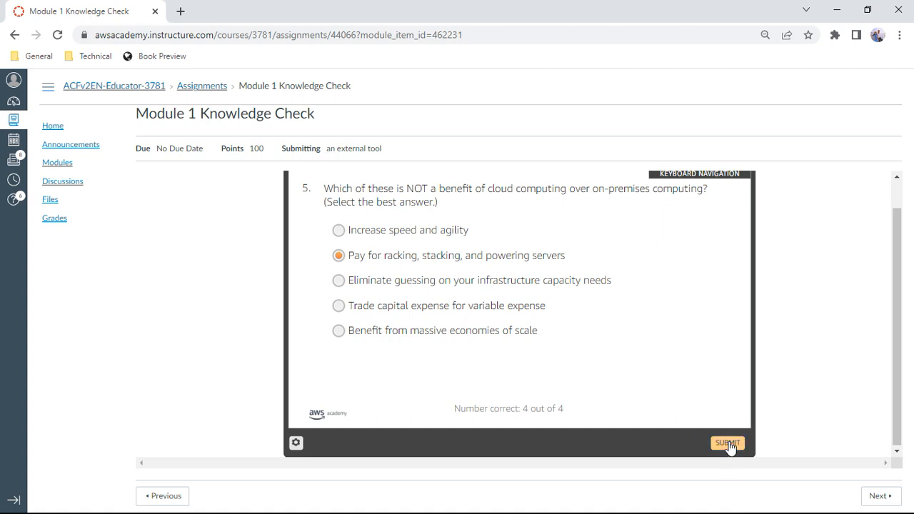
click(730, 444)
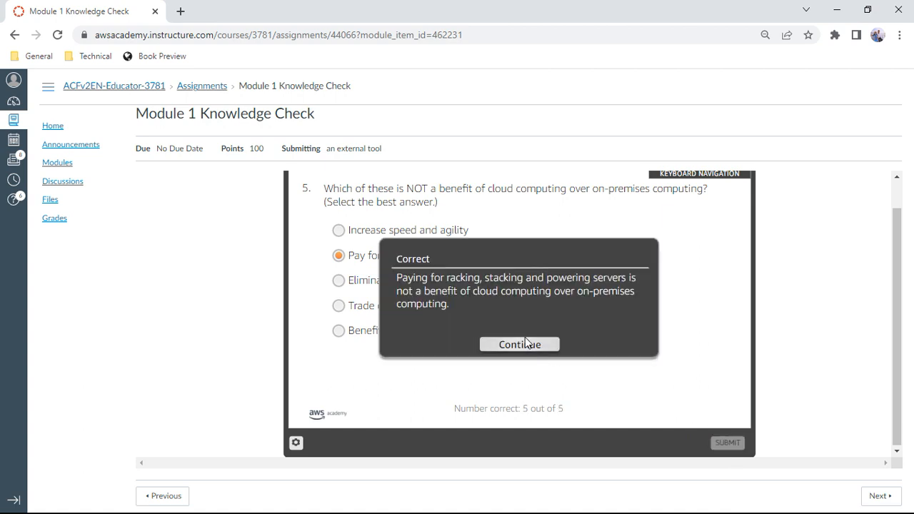
click(519, 344)
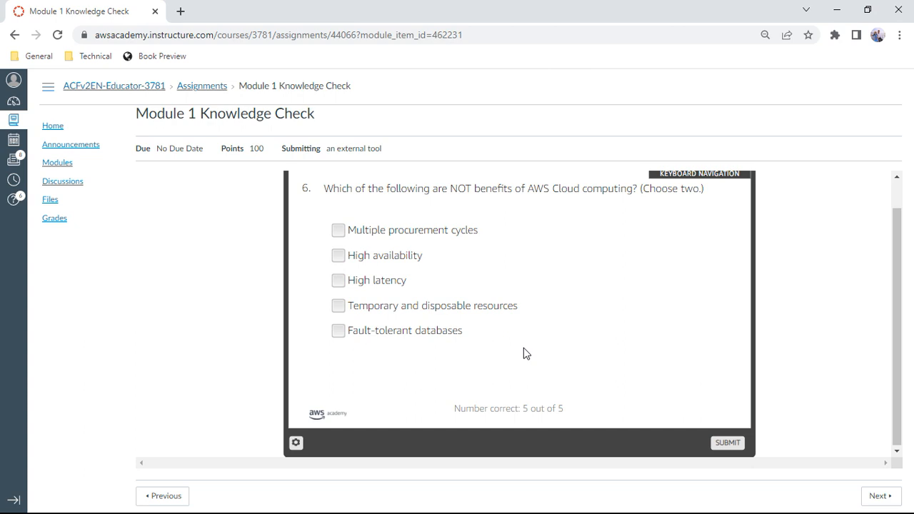
mouse_move(567, 359)
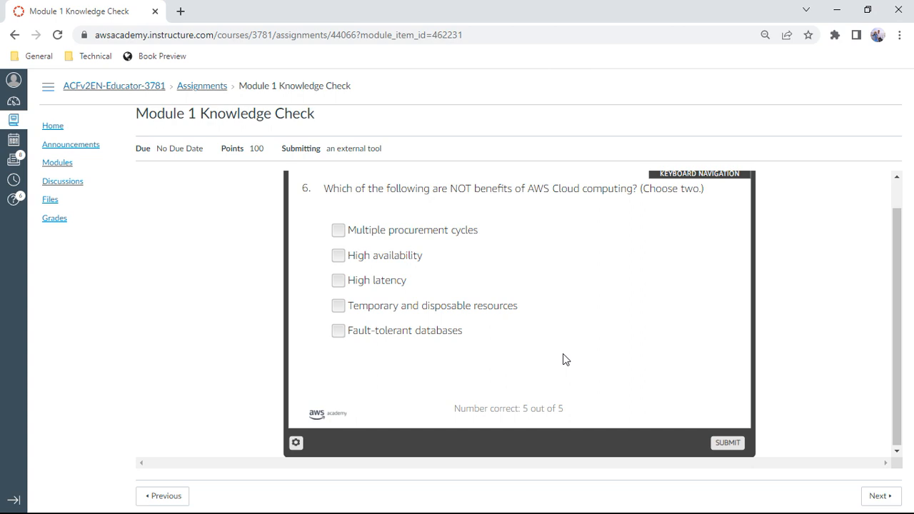
mouse_move(407, 286)
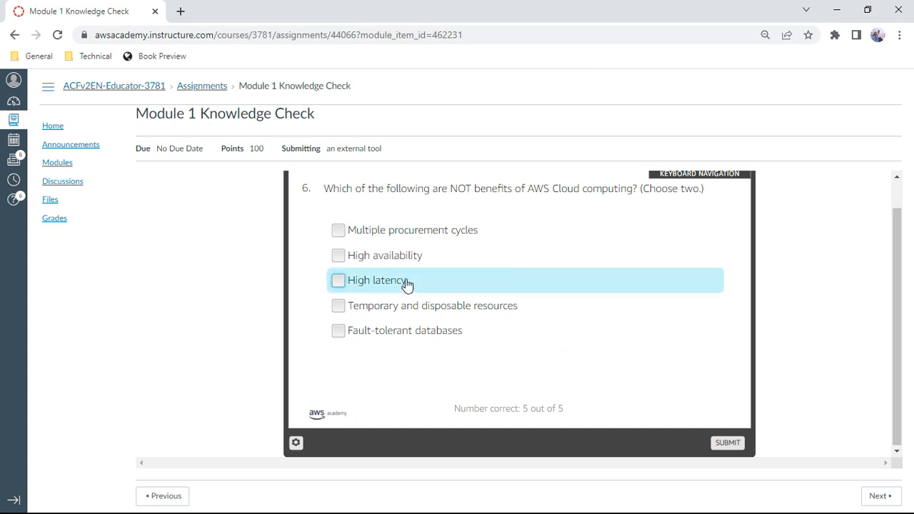
mouse_move(445, 234)
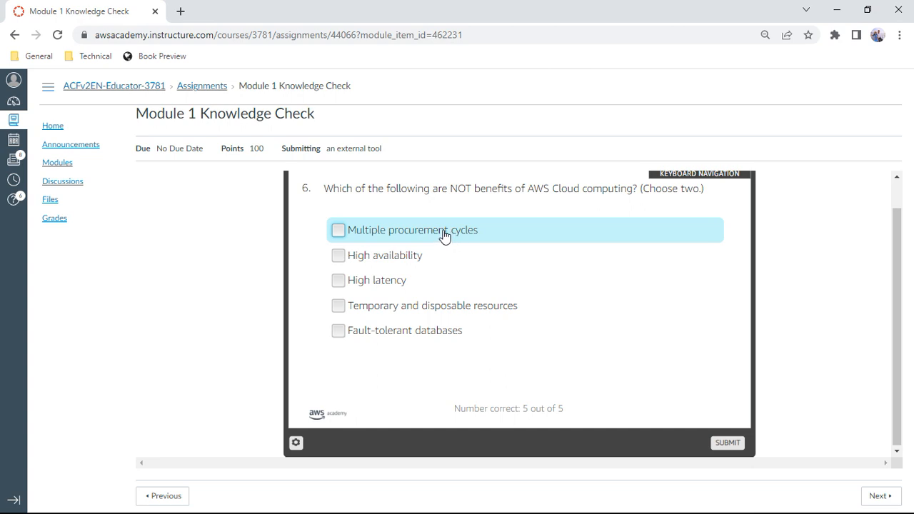
- Answer question 6 with 'Multiple procurement cycles' and 'High latency', reaching 6 out of 6
click(338, 229)
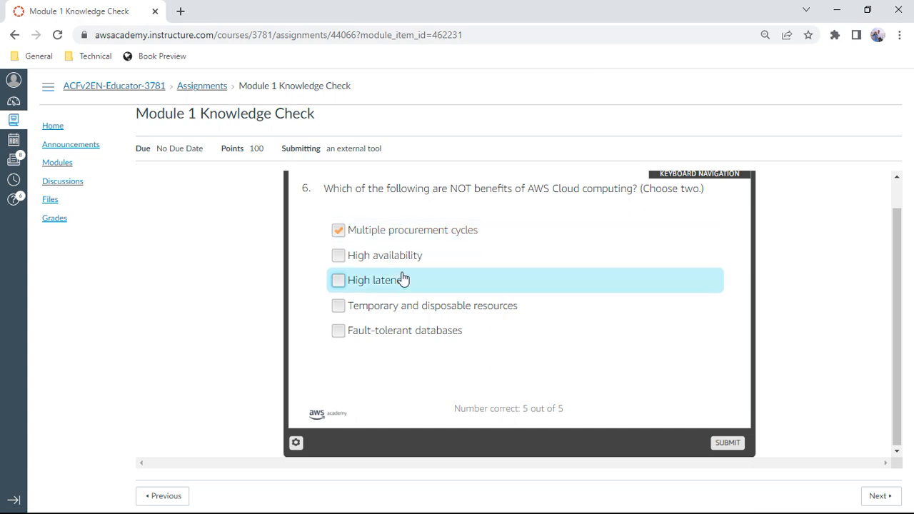
click(338, 280)
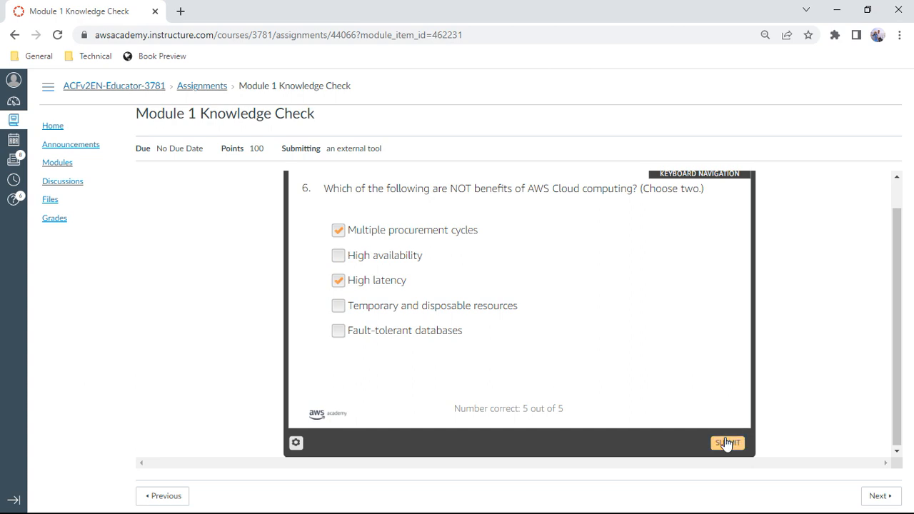
click(728, 442)
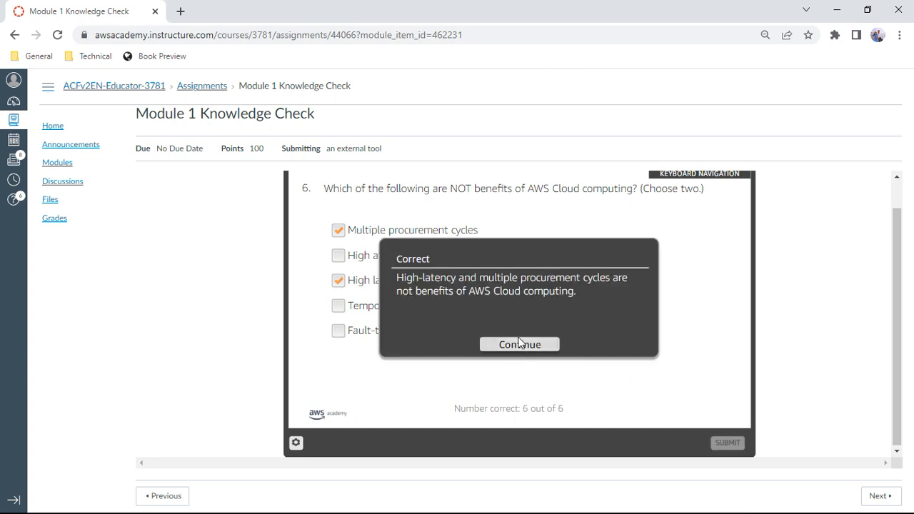
click(520, 345)
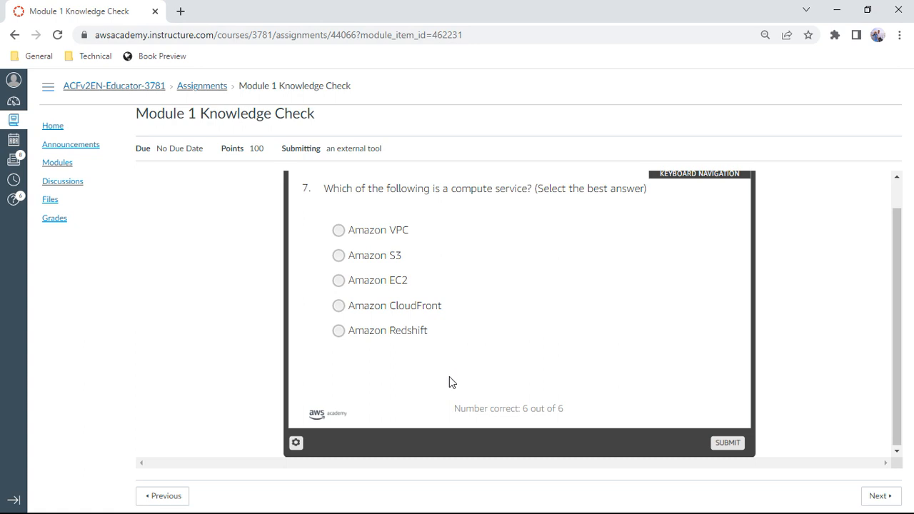
- Answer question 7 with Amazon EC2 and question 8 with False, reaching 8 out of 8
click(338, 280)
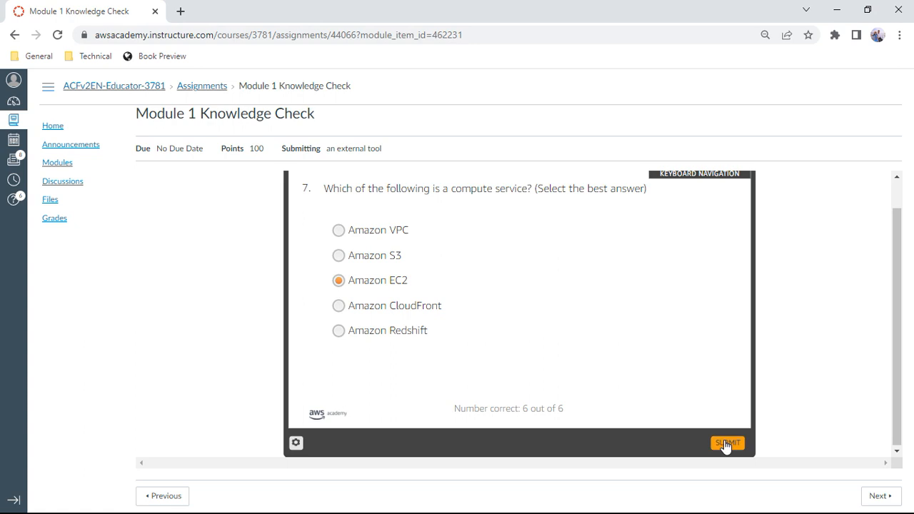
click(729, 444)
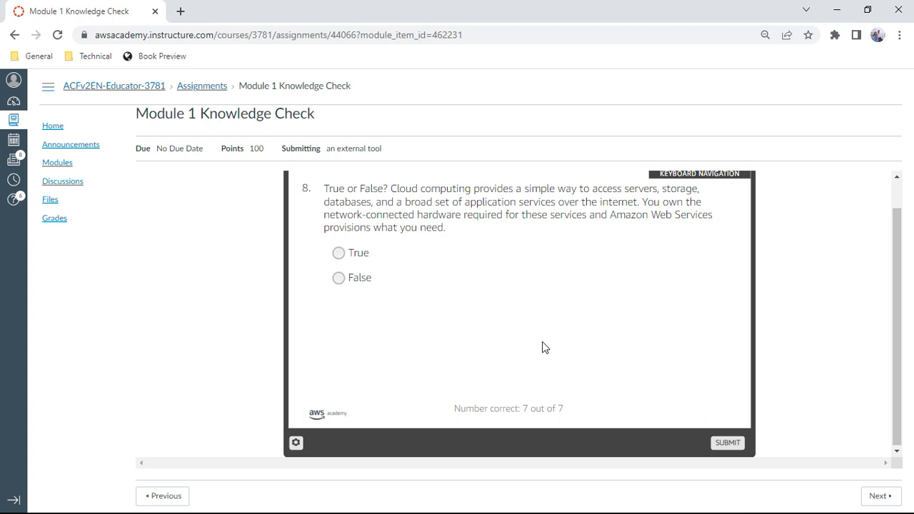
click(338, 278)
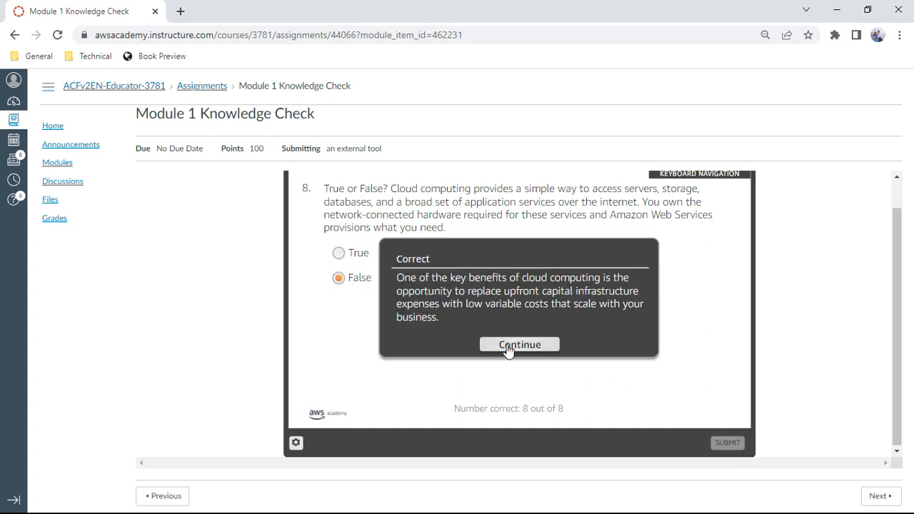
click(520, 345)
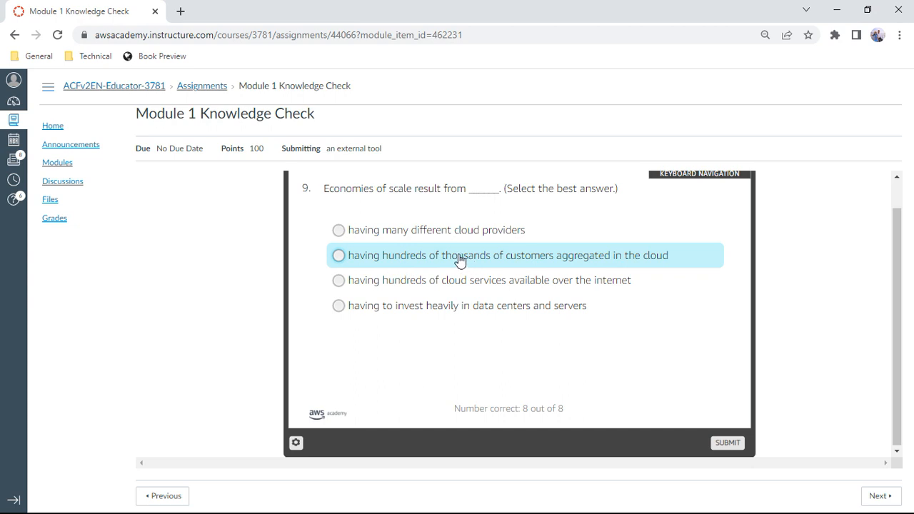
- Answer question 9 with the hundreds of thousands of customers aggregated in the cloud option
click(338, 255)
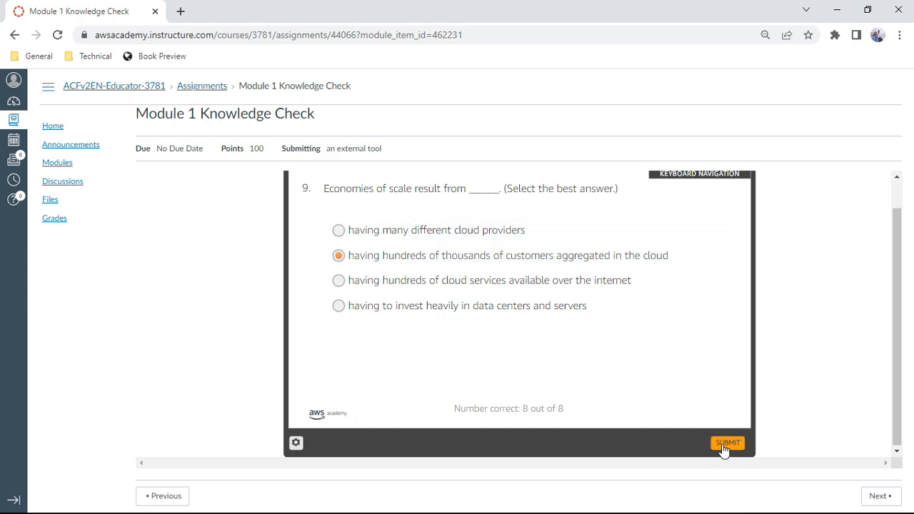
click(726, 444)
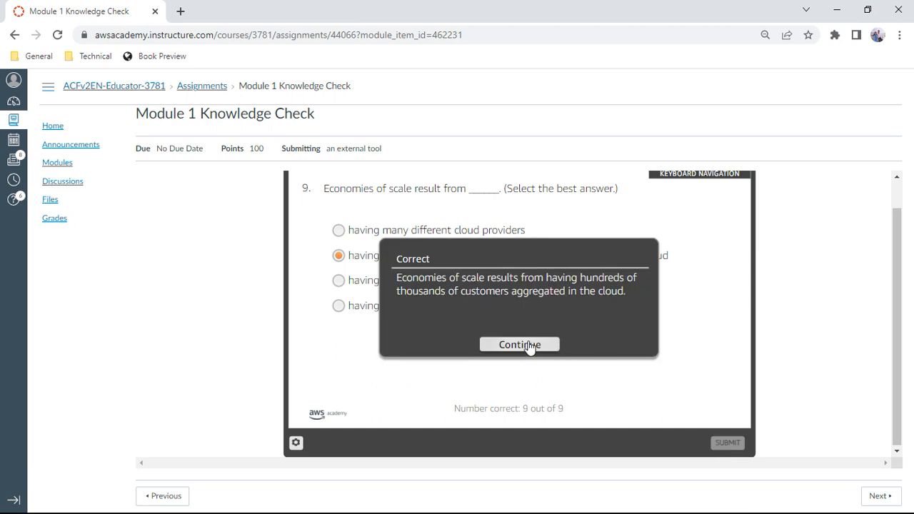
click(519, 345)
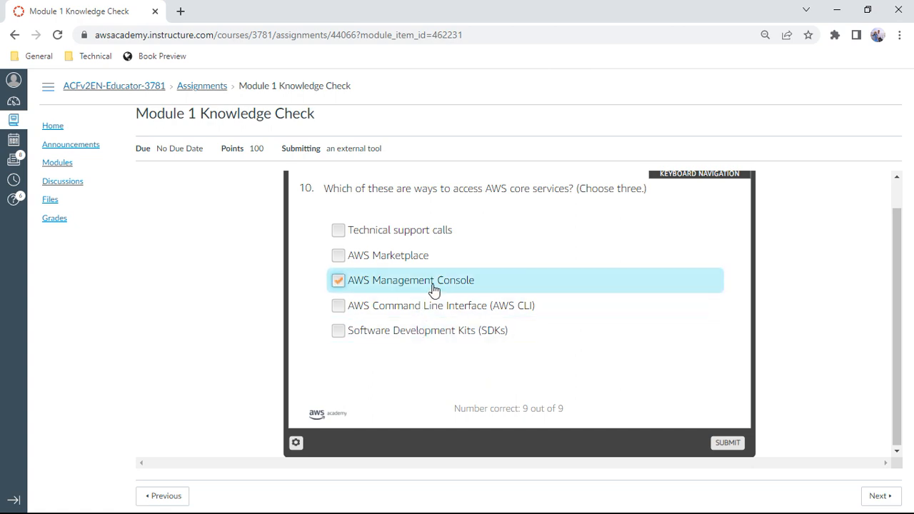
- Answer question 10 with AWS Management Console and AWS CLI, reaching the 100% results page
click(337, 305)
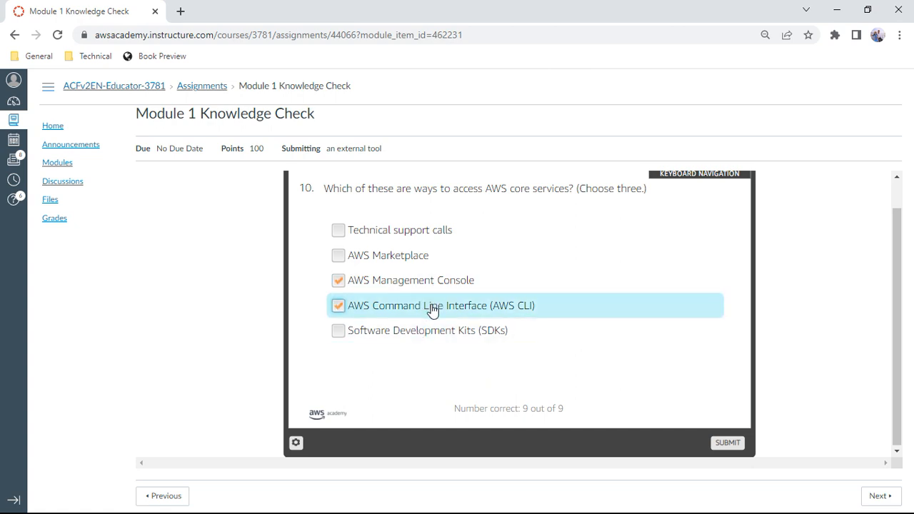
click(337, 330)
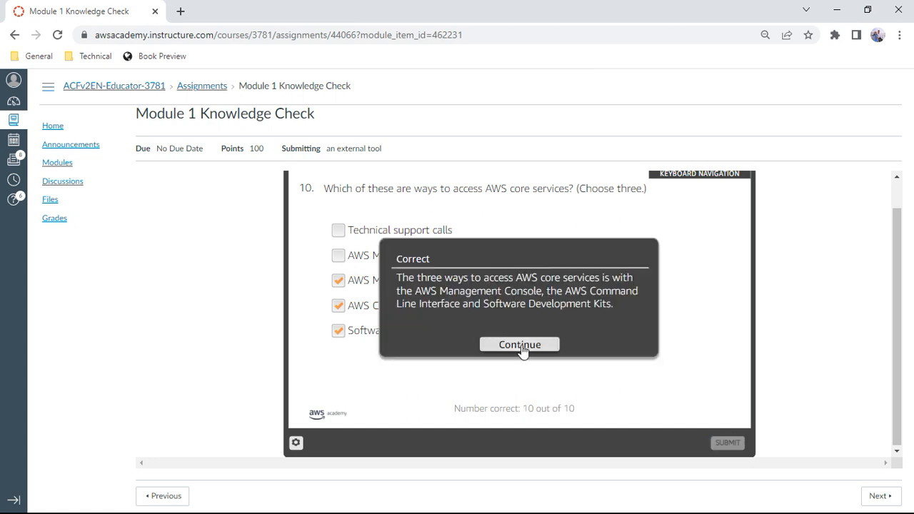
click(520, 344)
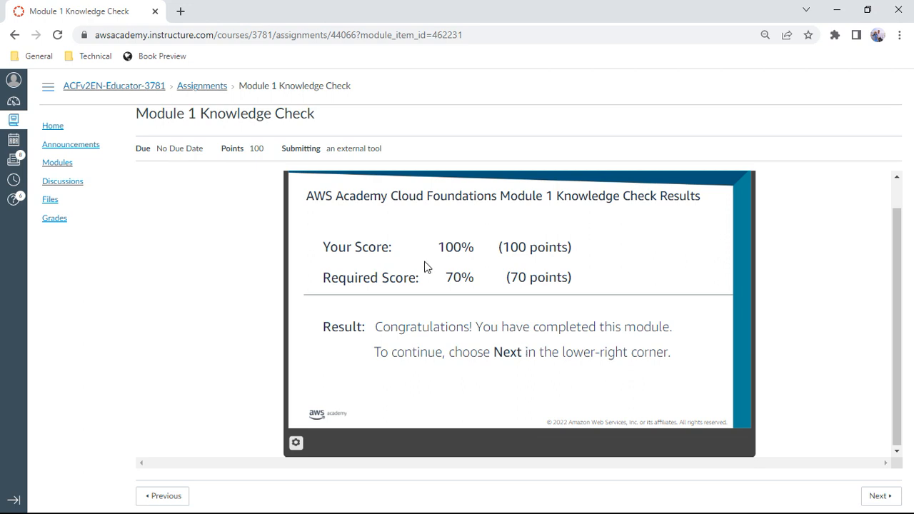
mouse_move(525, 254)
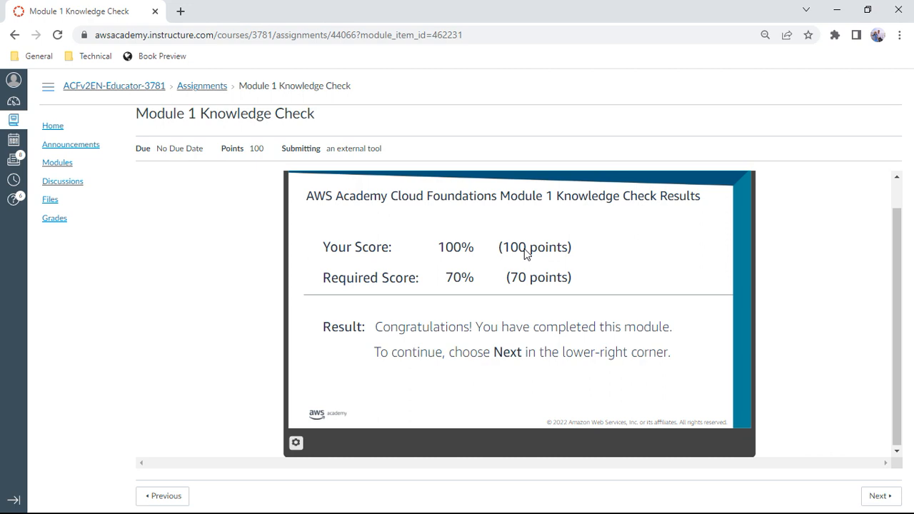
mouse_move(880, 499)
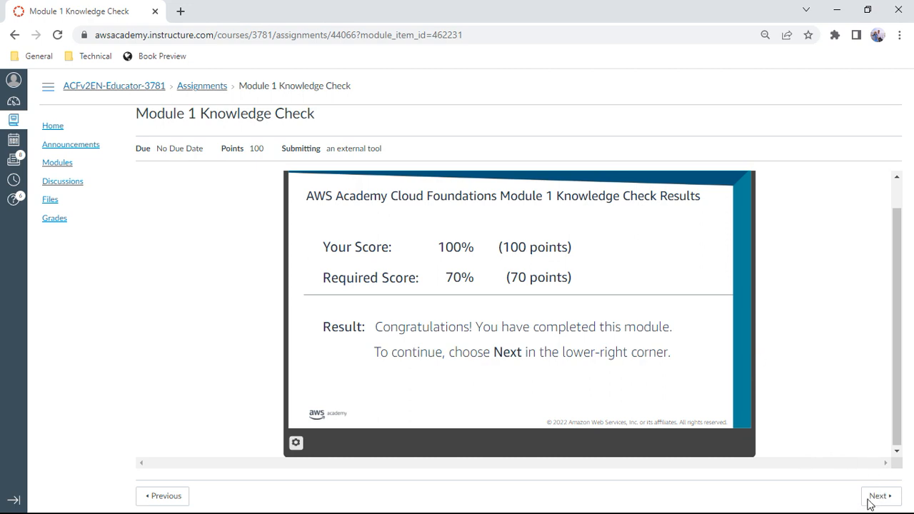